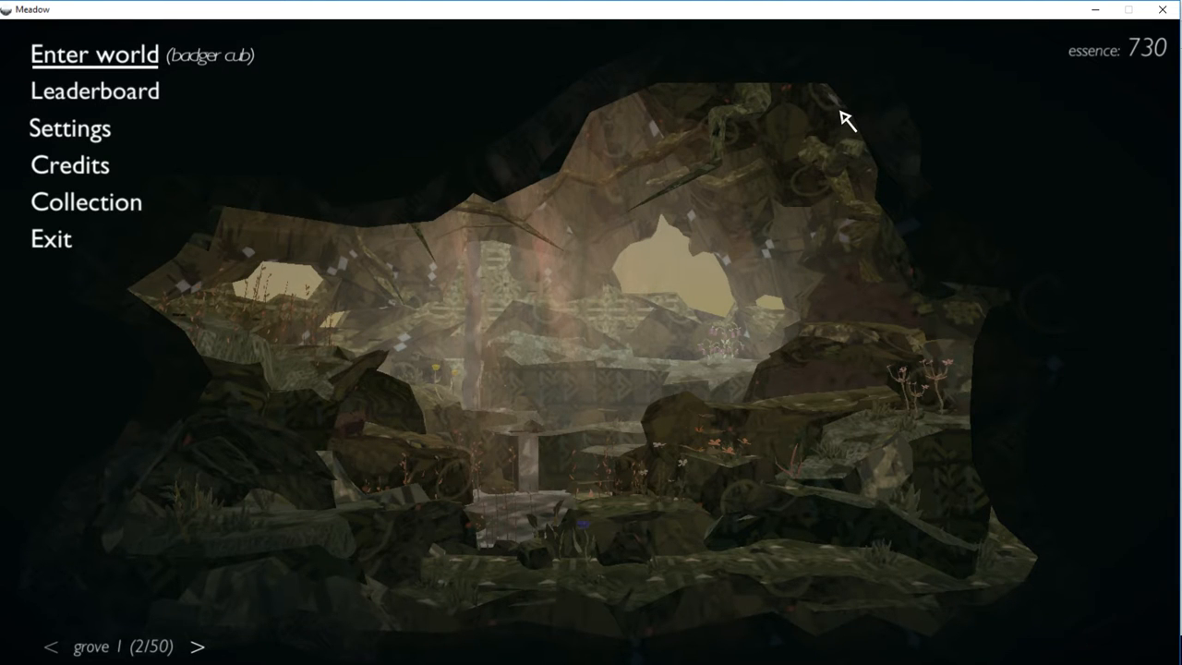
mouse_move(835, 126)
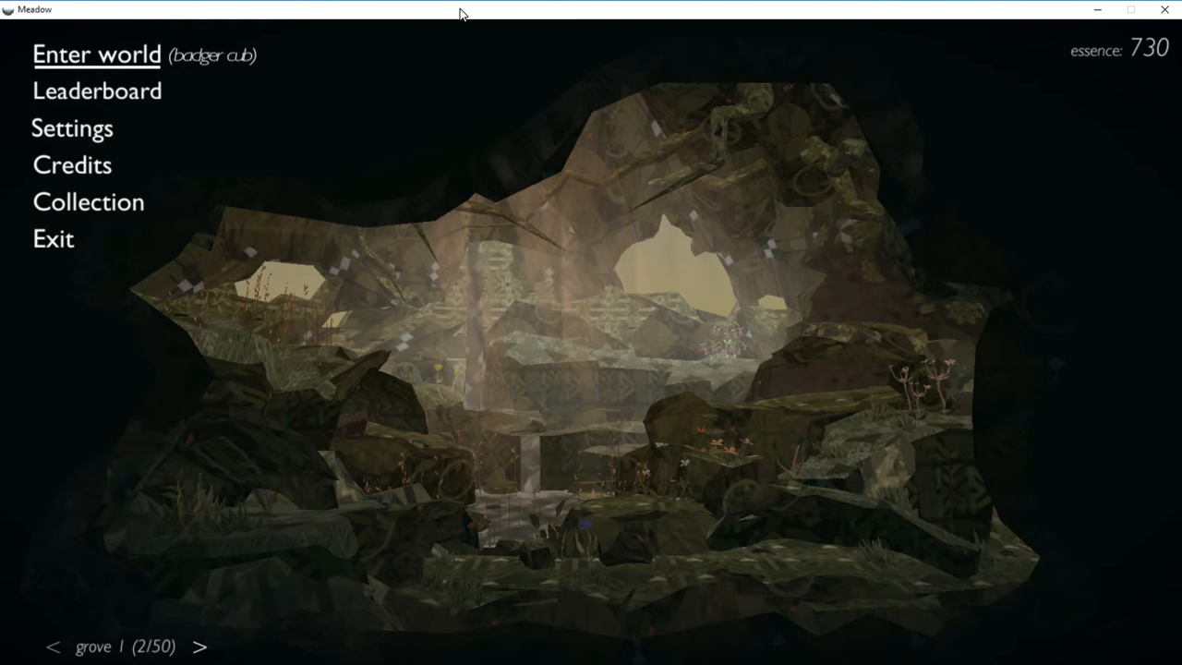
mouse_move(492, 247)
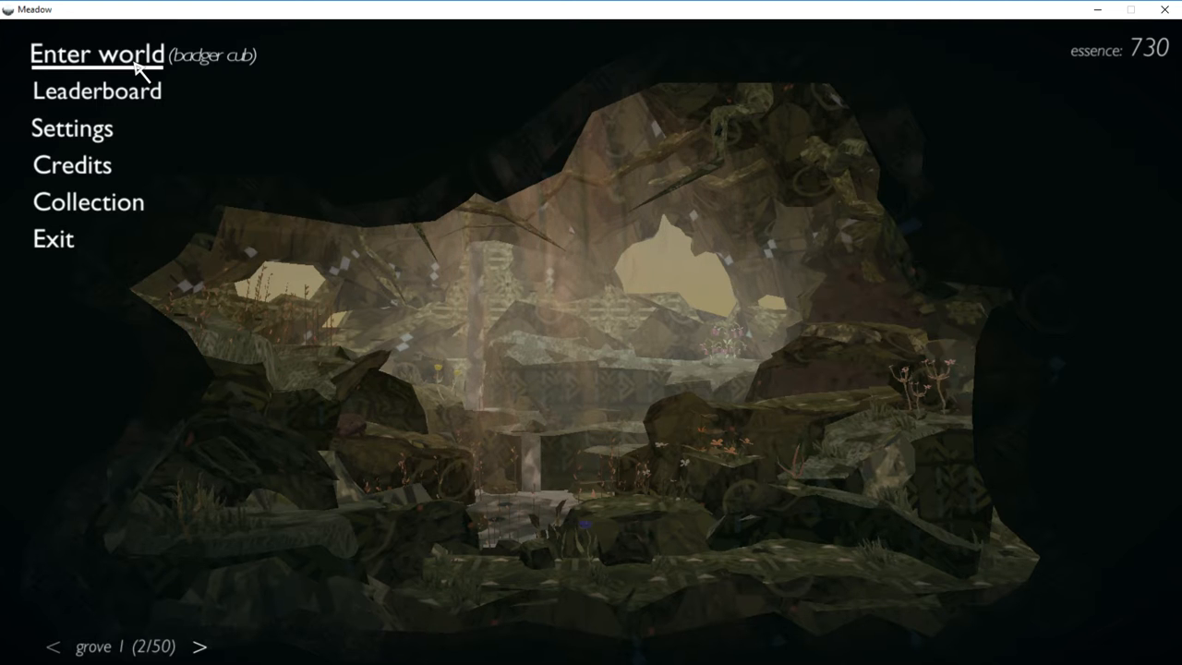
Enter the grove world as the badger cub from the main menu
click(96, 53)
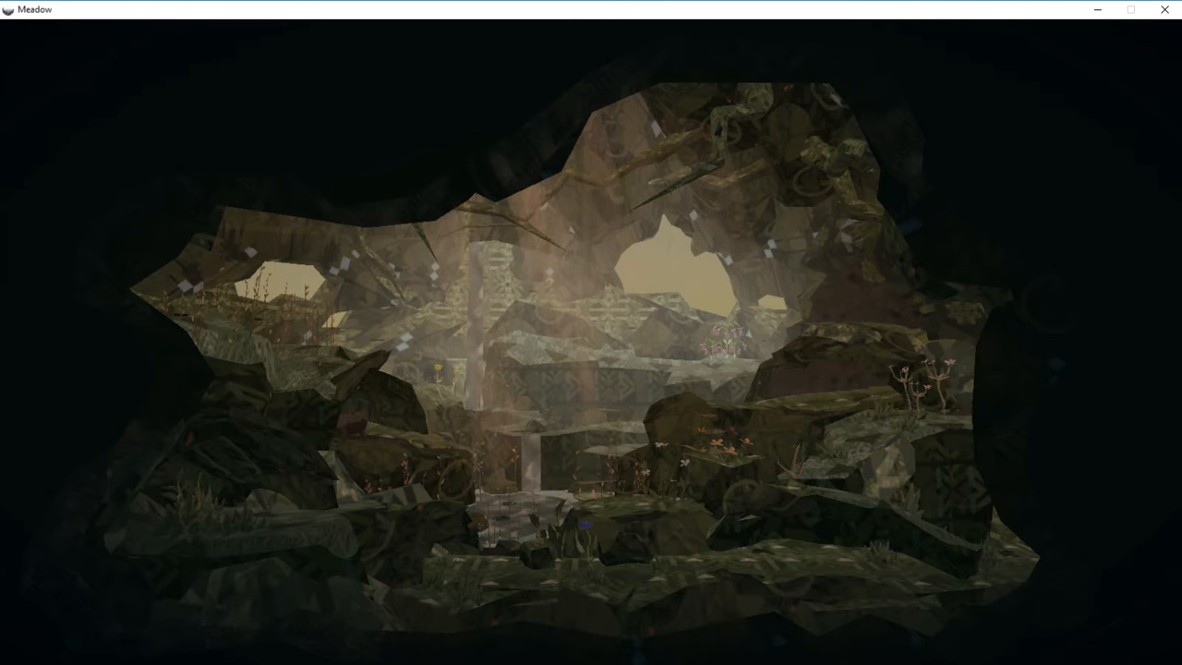